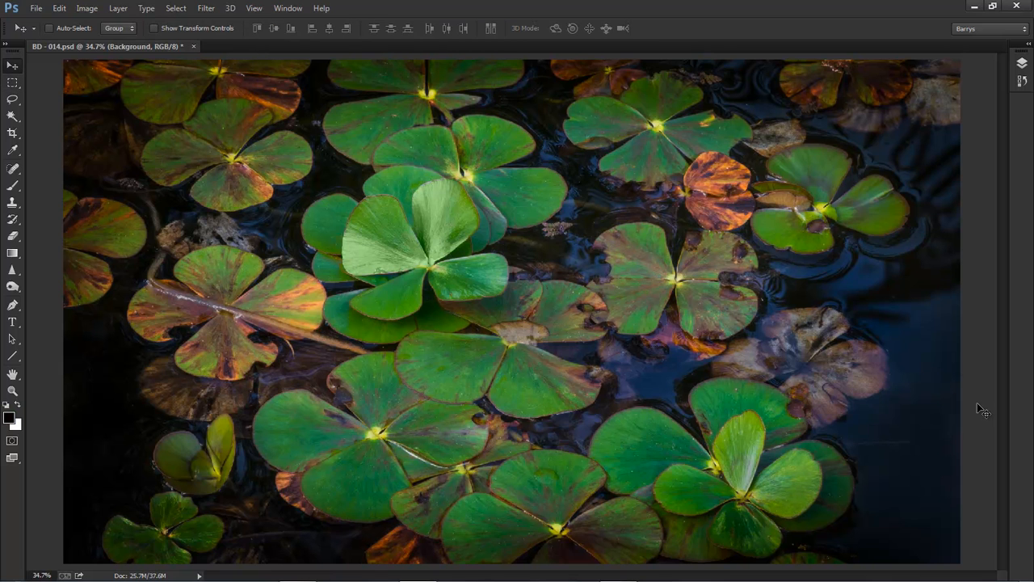
mouse_move(980, 409)
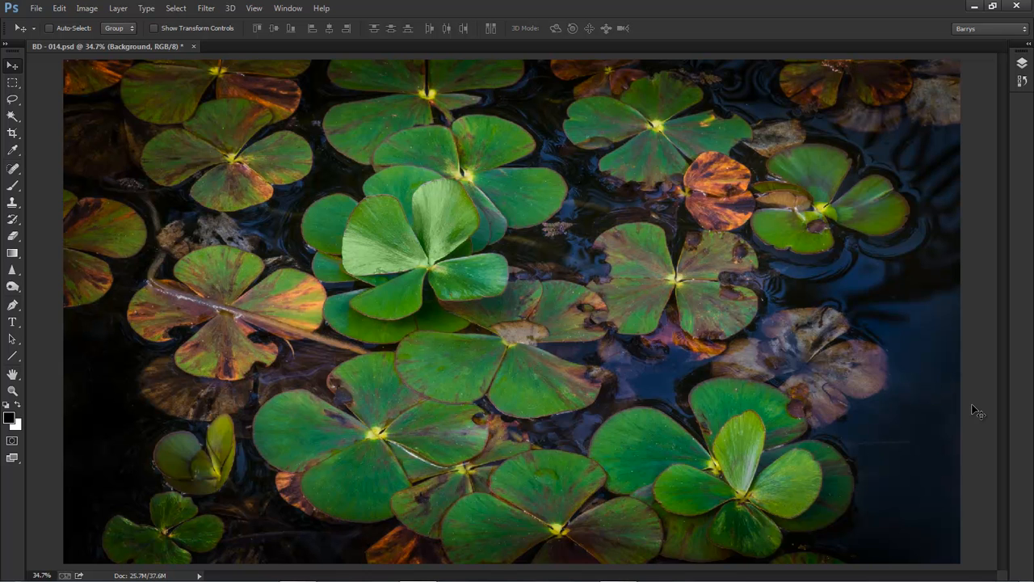
mouse_move(980, 404)
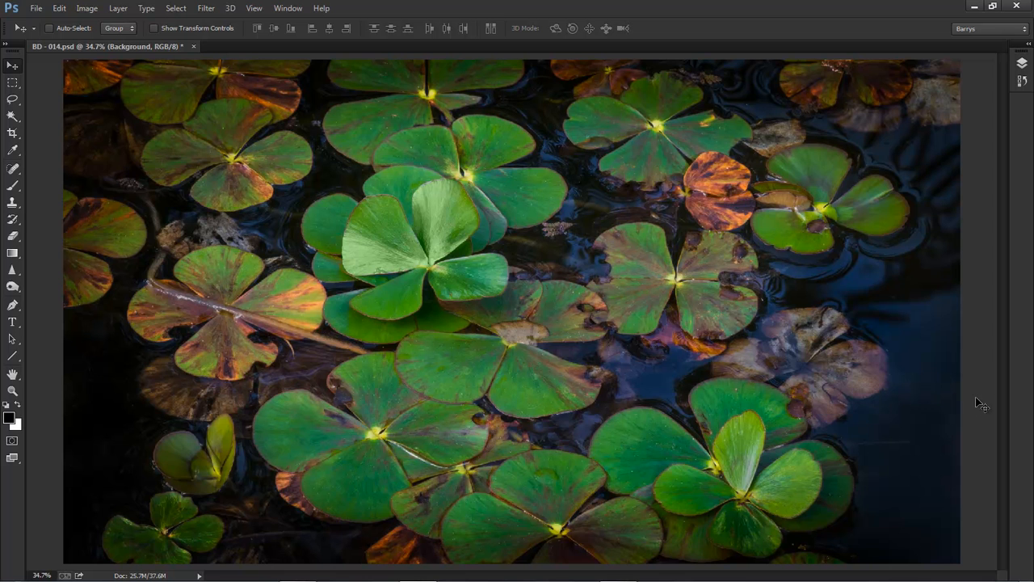
mouse_move(984, 253)
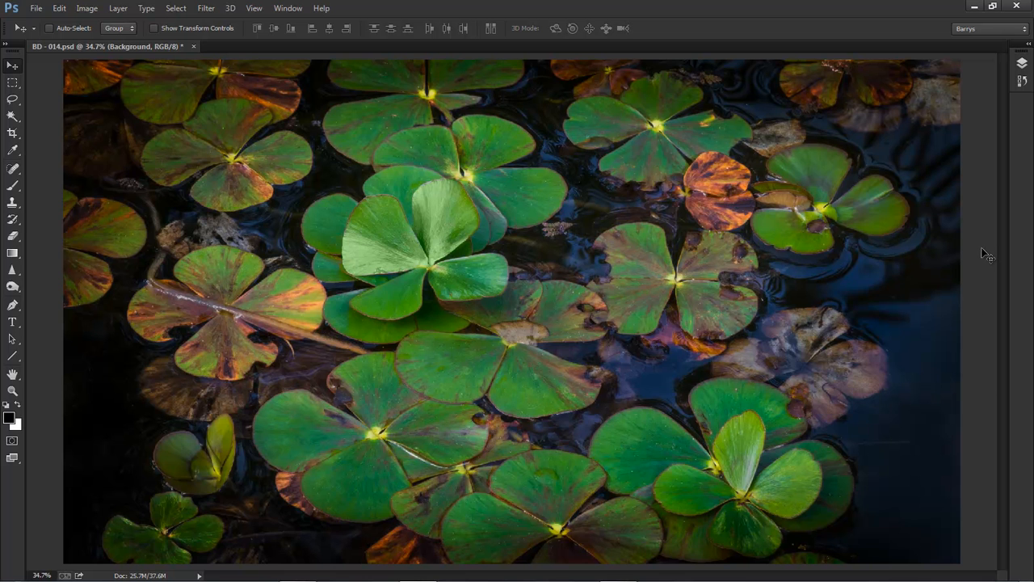
mouse_move(983, 257)
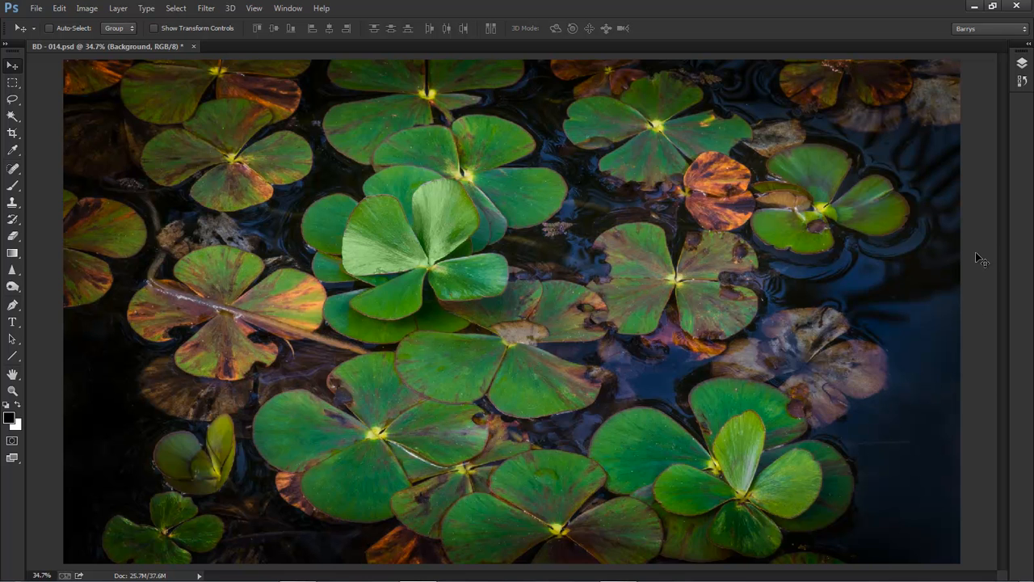
mouse_move(989, 240)
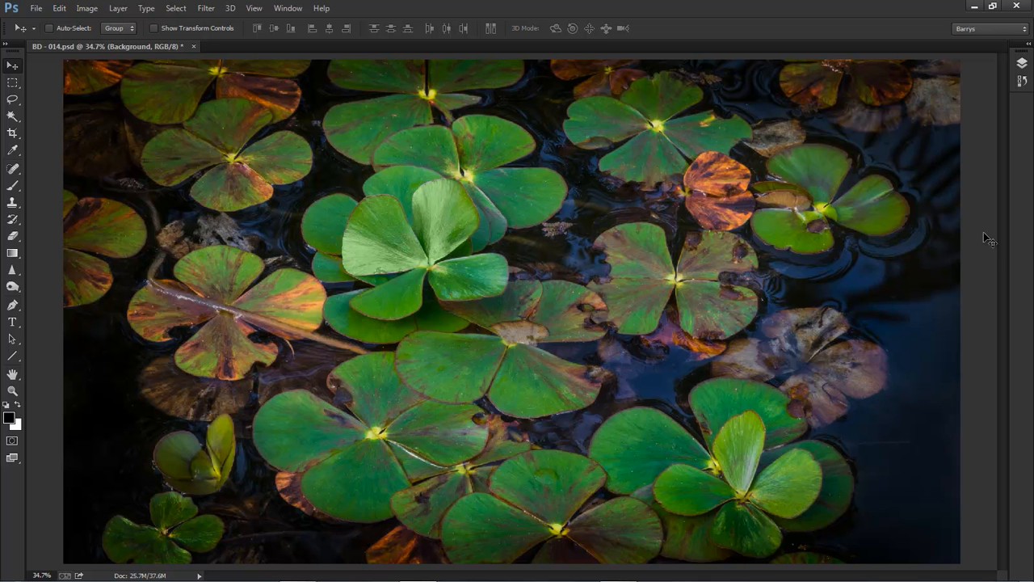
Make Layer 1, the portrait sunset tree photo, visible above the lily pad Background layer
click(1021, 63)
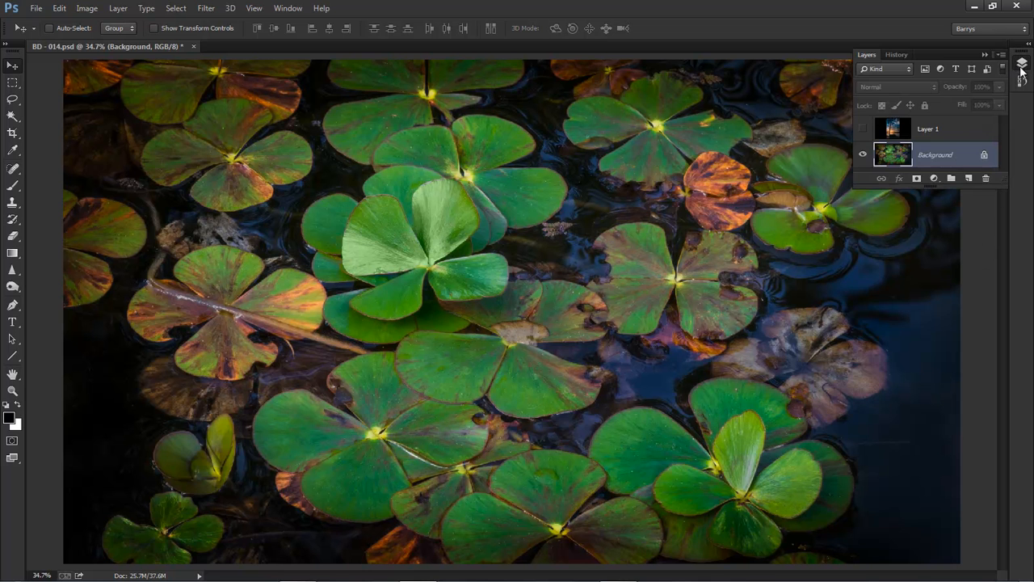
click(862, 128)
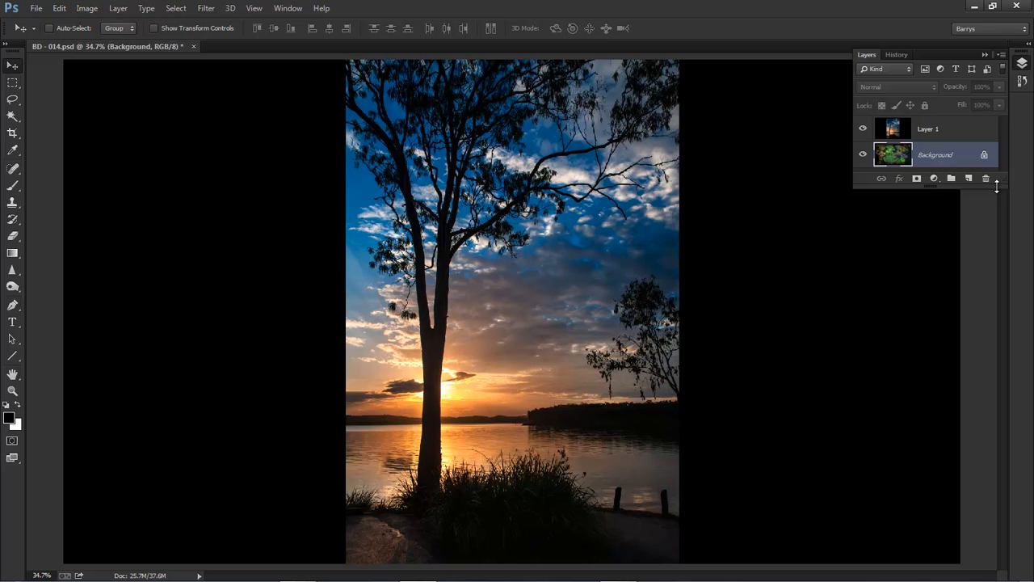
mouse_move(983, 226)
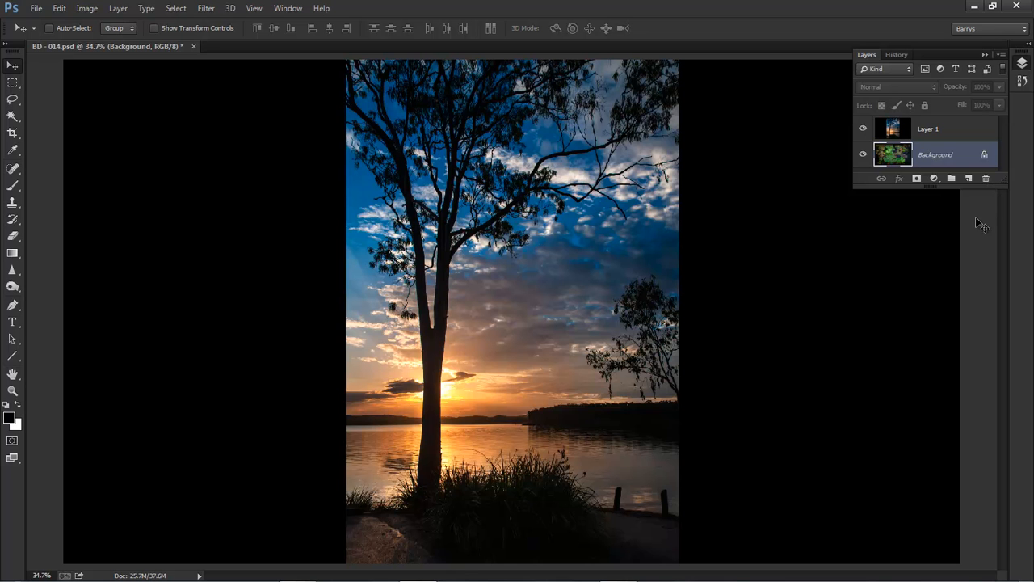
mouse_move(929, 146)
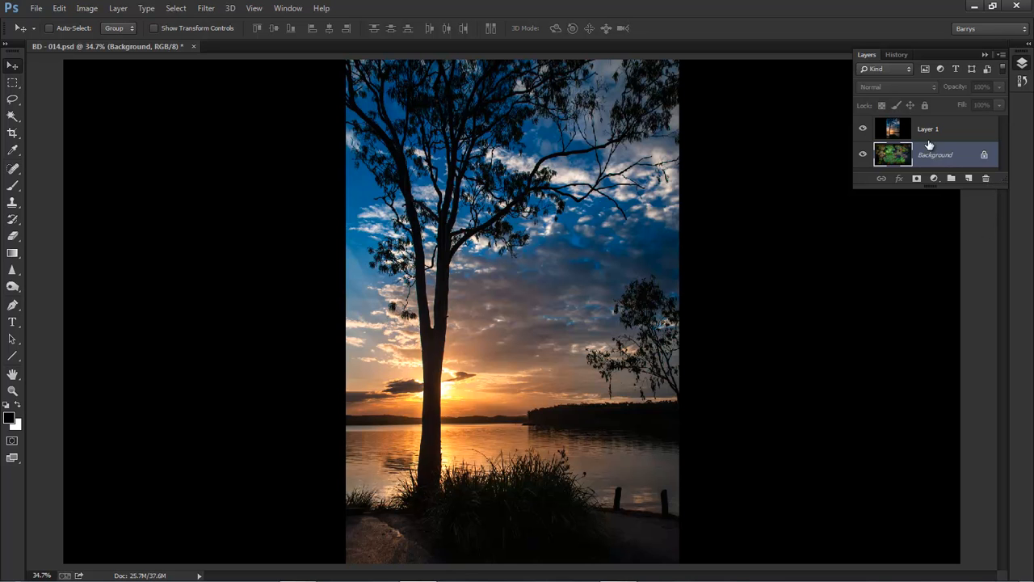
click(862, 129)
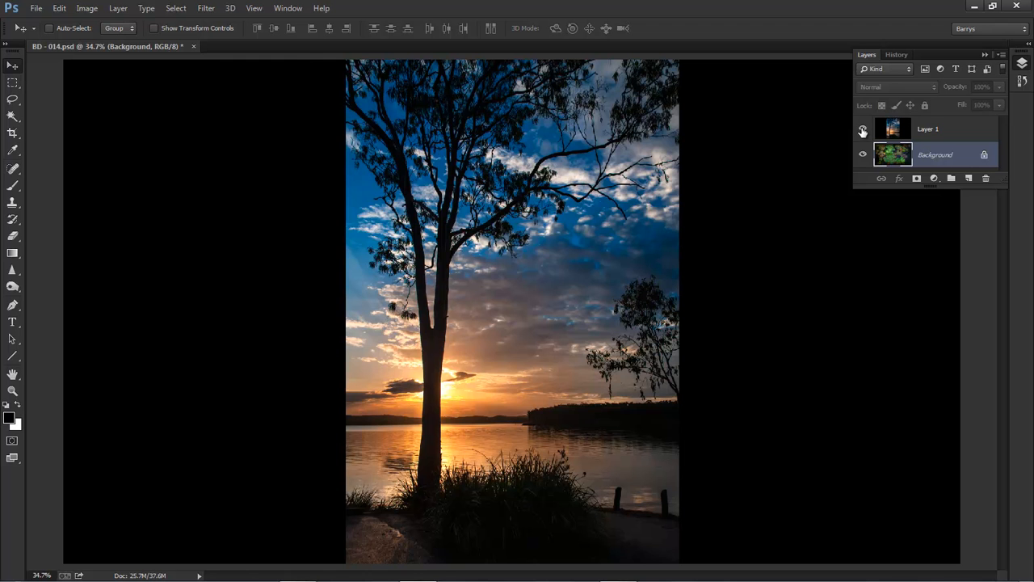
click(862, 130)
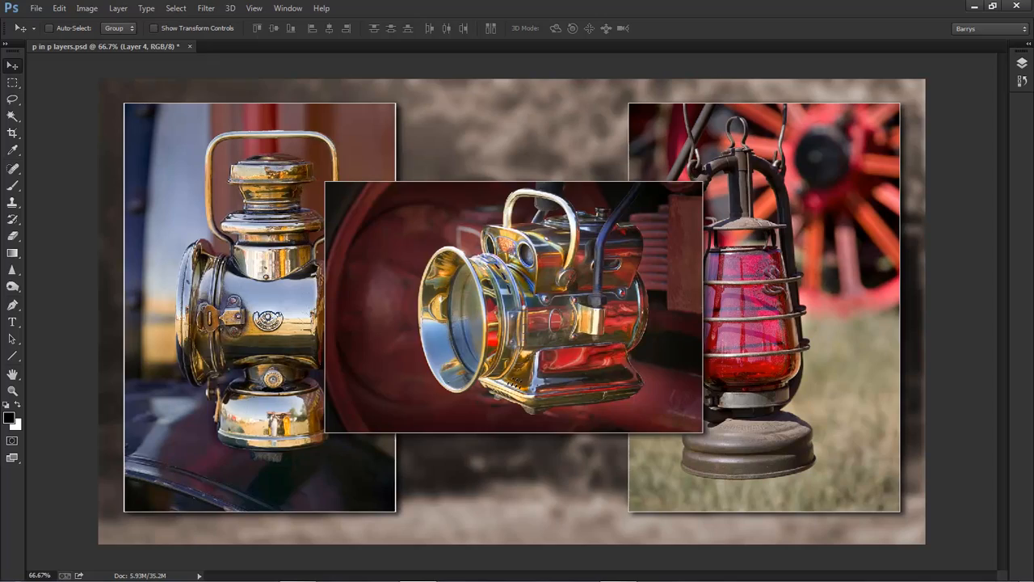
Switch to the 001.jpg document showing the Sydney harbour night composite
click(258, 46)
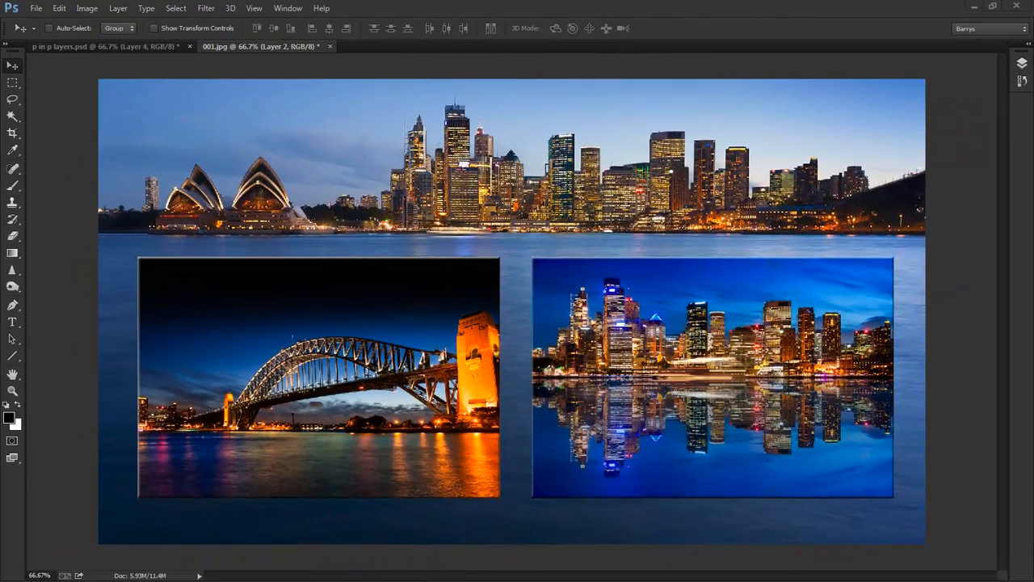